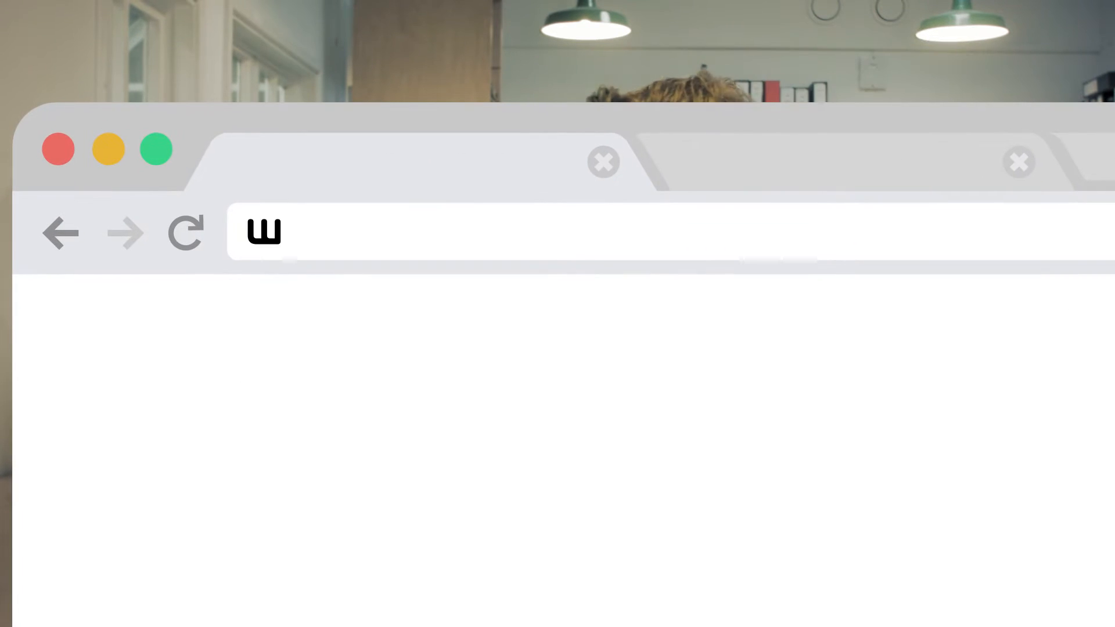
{"action": "type", "text": "www.virtual"}
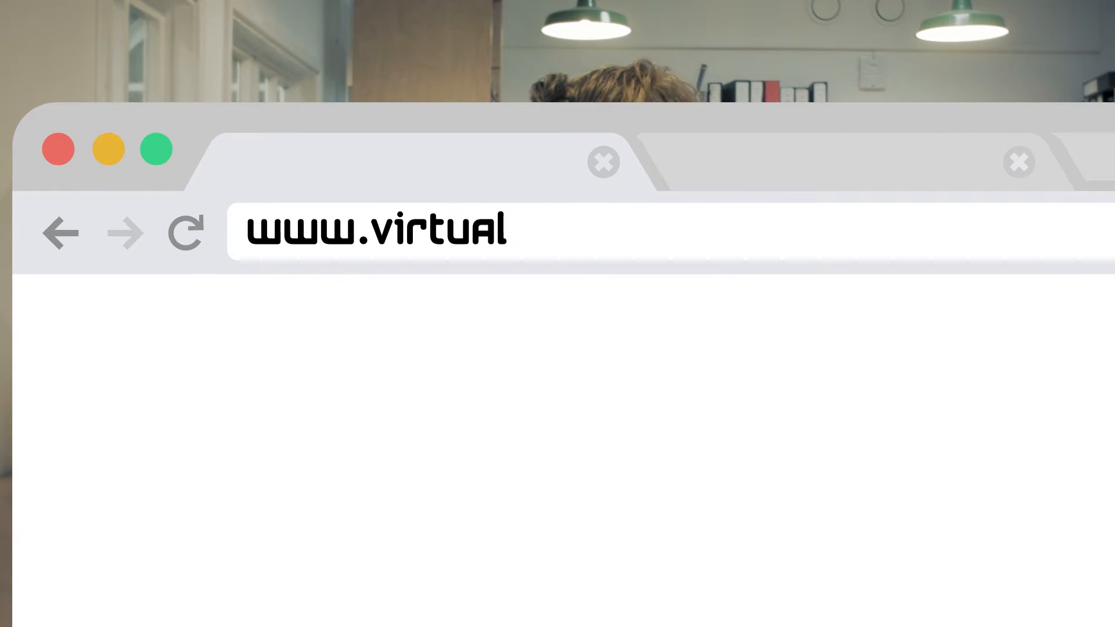
{"action": "type", "text": ".robothespian.co.u"}
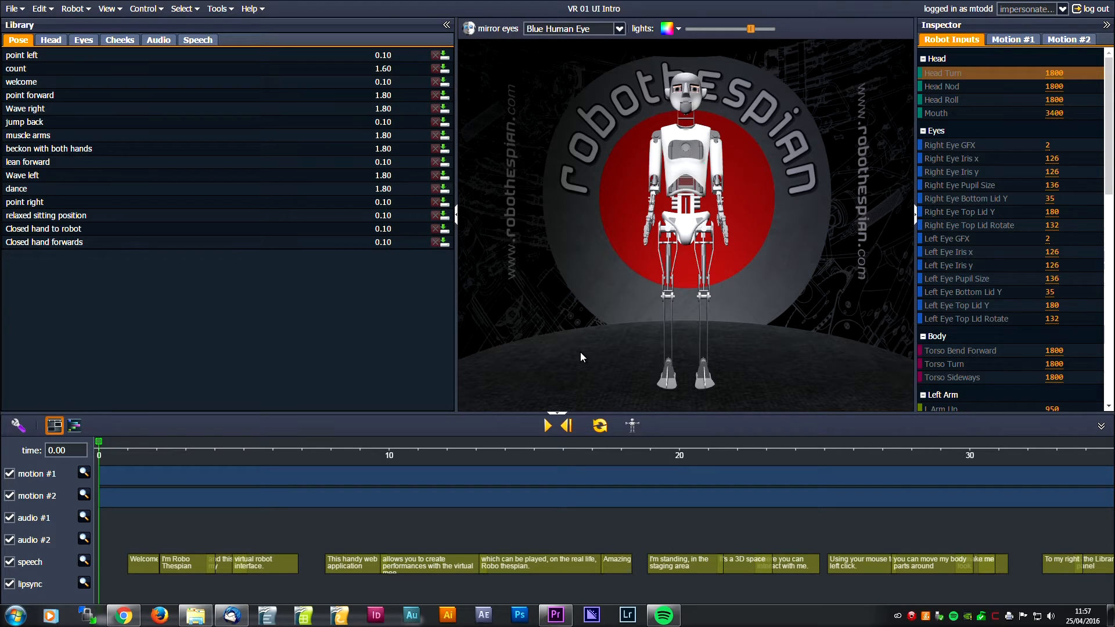
{"action": "mouse_move", "coordinate": [113, 567]}
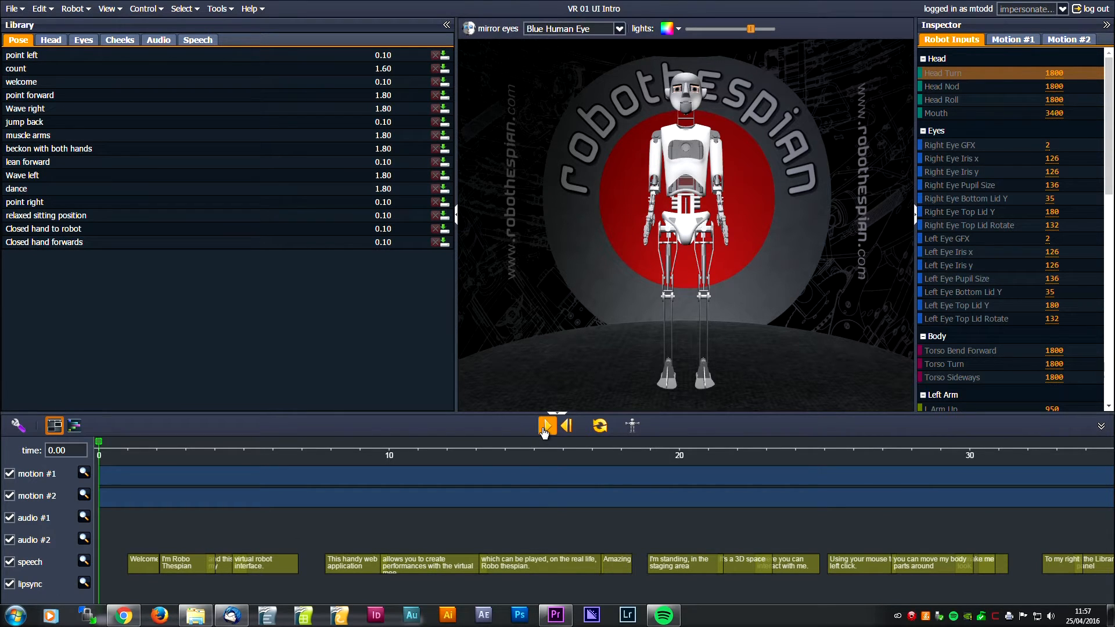
Play the intro demo sequence, then start a blank timeline with the Audio library listed
{"action": "left_click", "coordinate": [546, 425]}
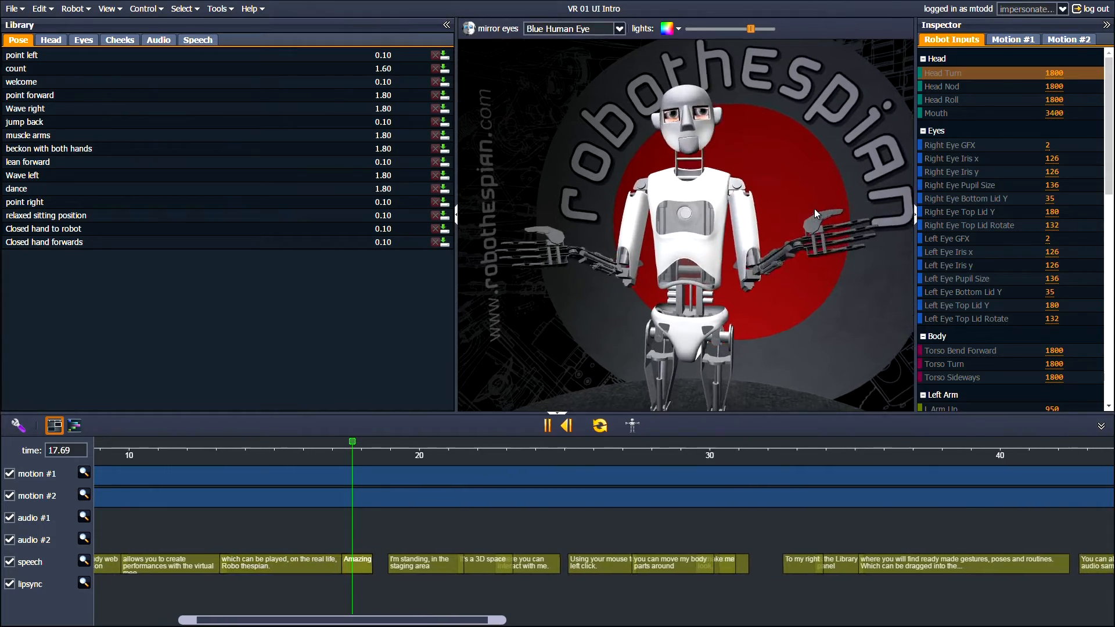
{"action": "left_click", "coordinate": [207, 39]}
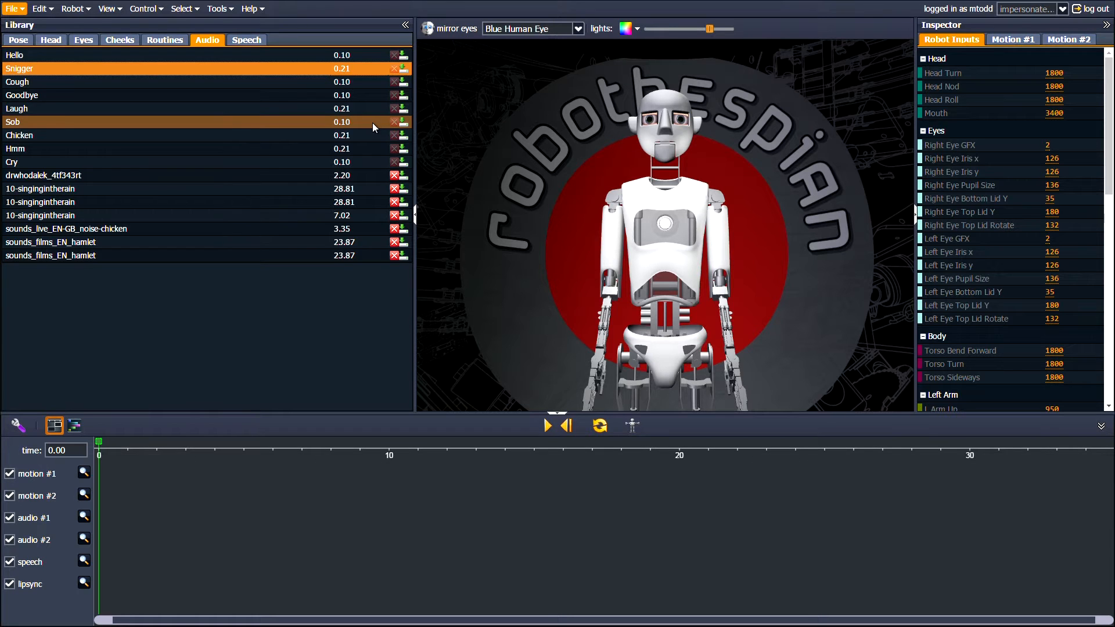
Preview sounds_films_EN_hamlet on audio #1, then replace it with two speech lines and lipsync
{"action": "left_click", "coordinate": [11, 8]}
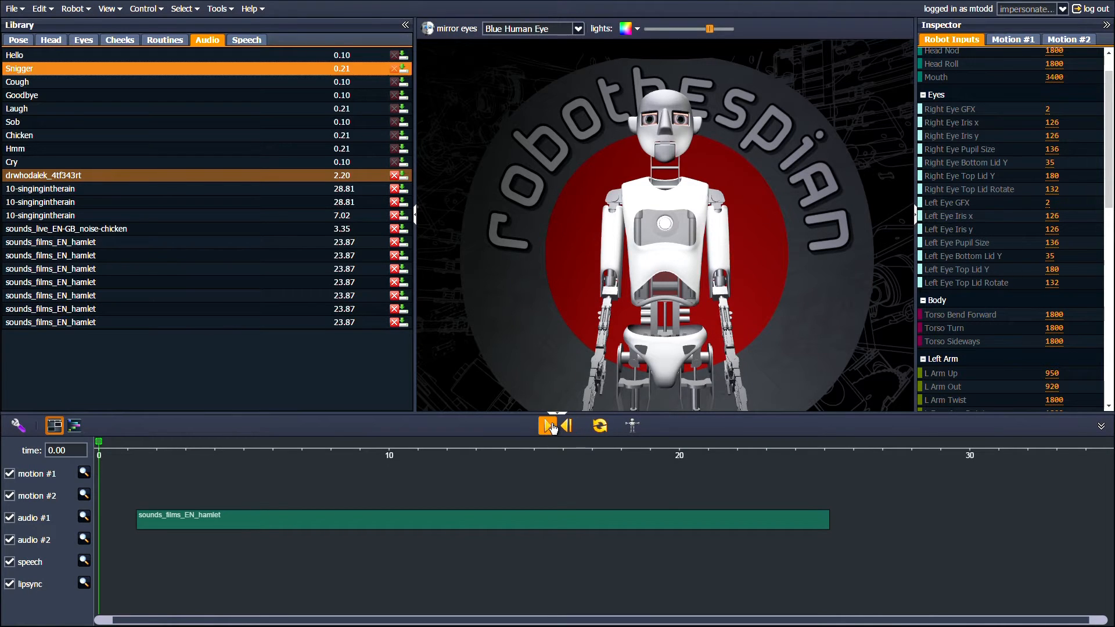
{"action": "left_click", "coordinate": [551, 425]}
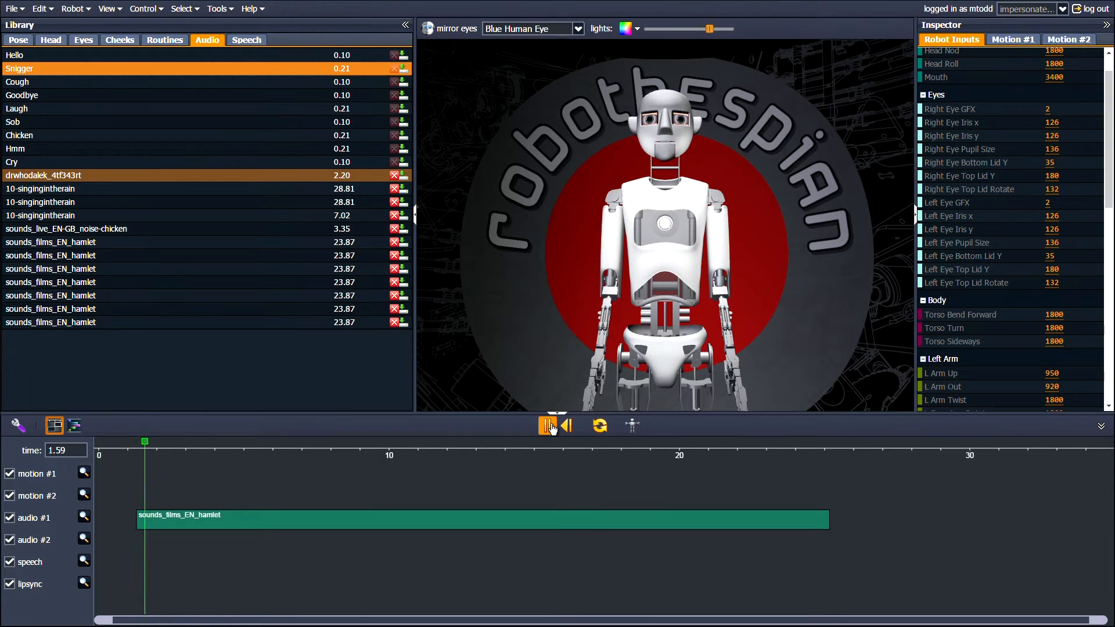
{"action": "left_click", "coordinate": [549, 425]}
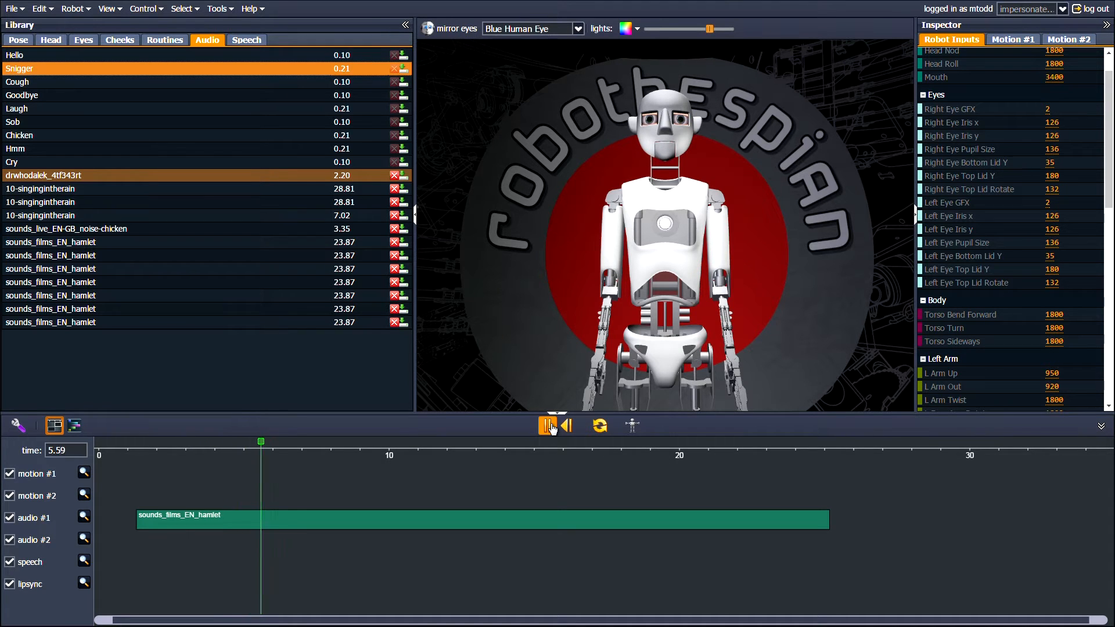
{"action": "left_click", "coordinate": [549, 425]}
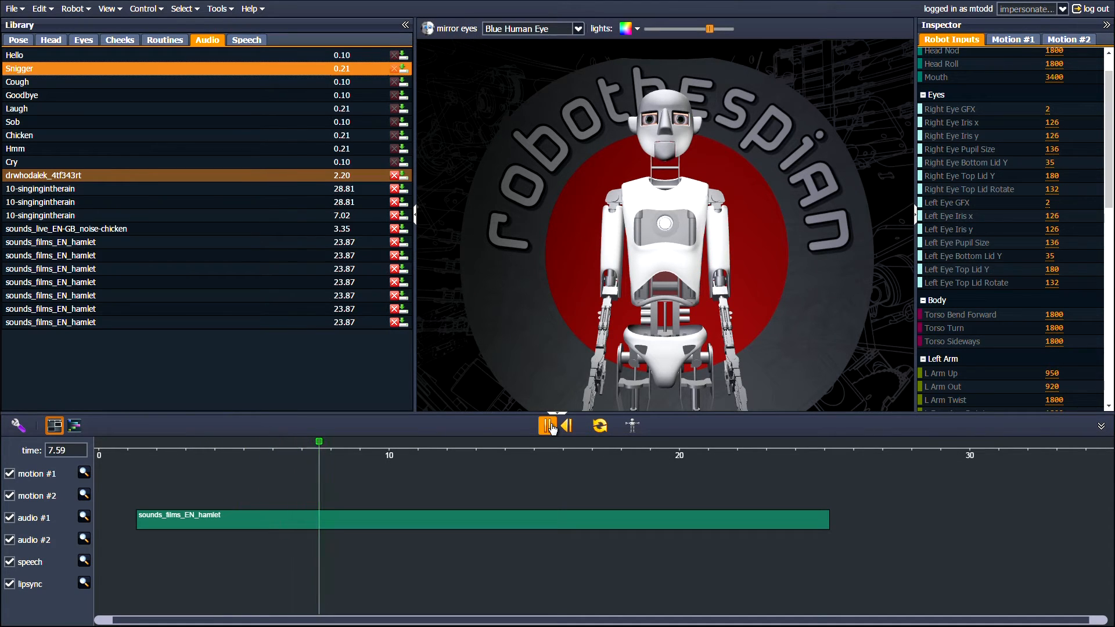
{"action": "left_click", "coordinate": [549, 425]}
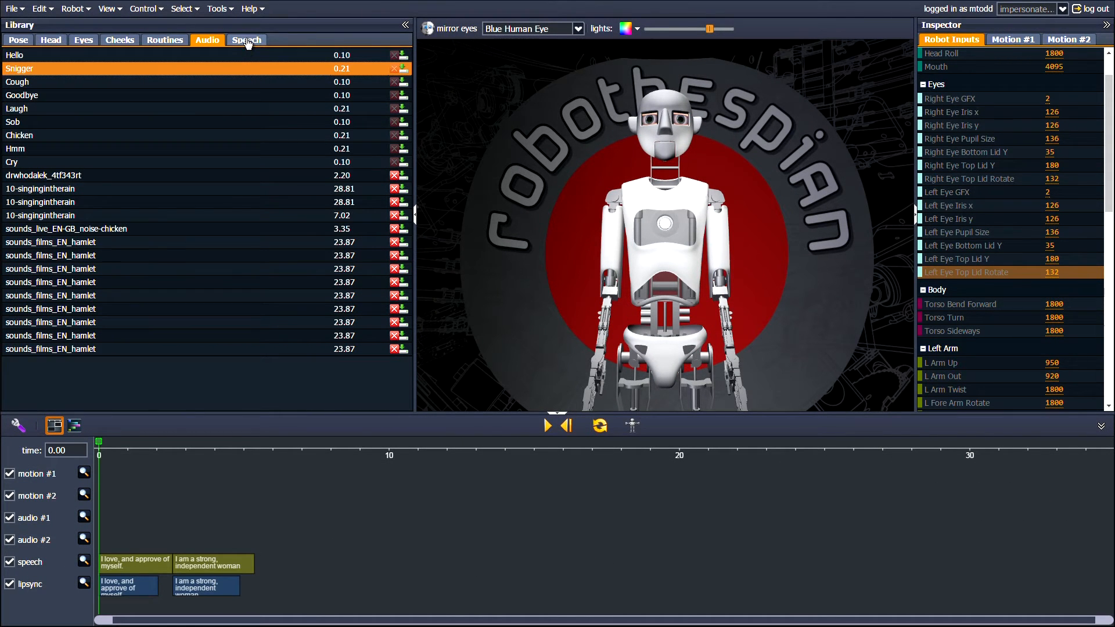
Add and play a "Hello Morgan" speech line, remove it, then set "Bonjour Morgan" with French voice Alice
{"action": "left_click", "coordinate": [246, 39]}
{"action": "type", "text": "Hello Morgan"}
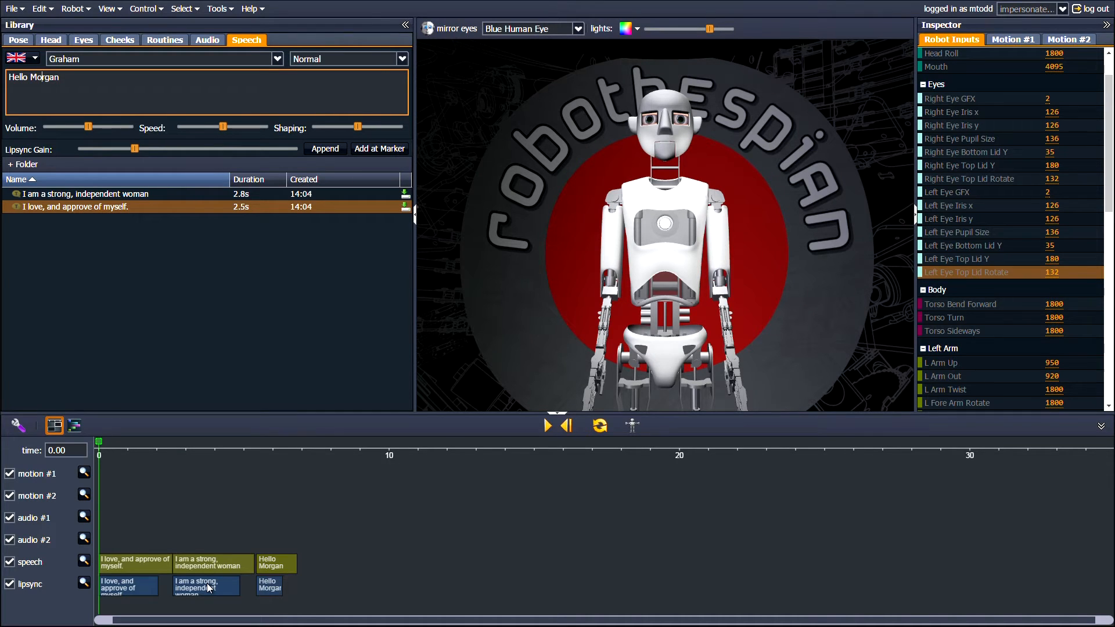
{"action": "mouse_move", "coordinate": [294, 584]}
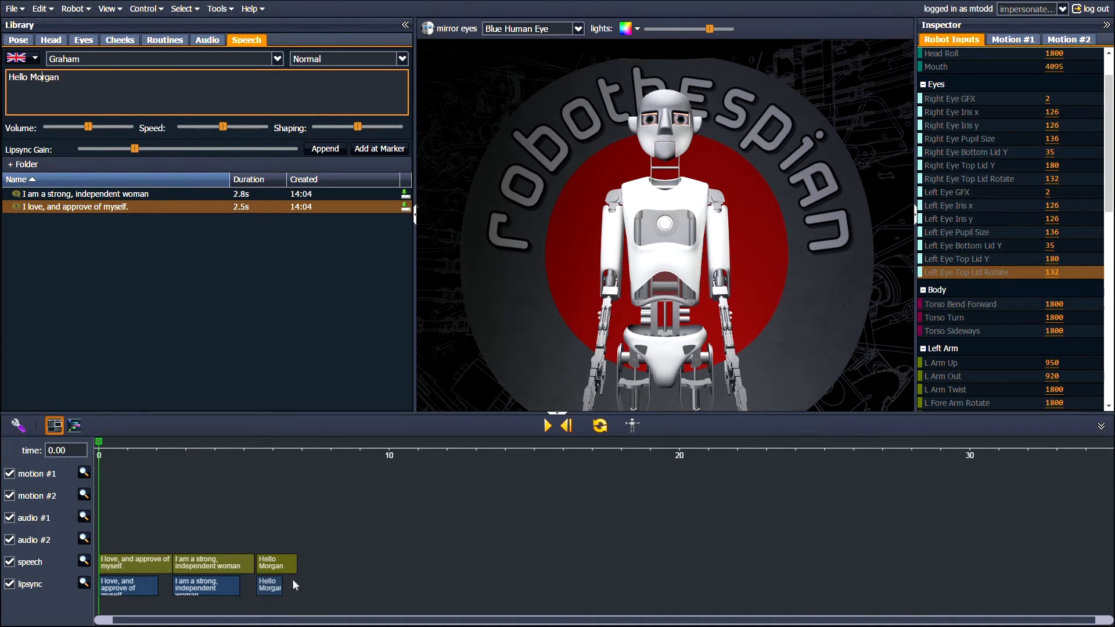
{"action": "left_click", "coordinate": [547, 425]}
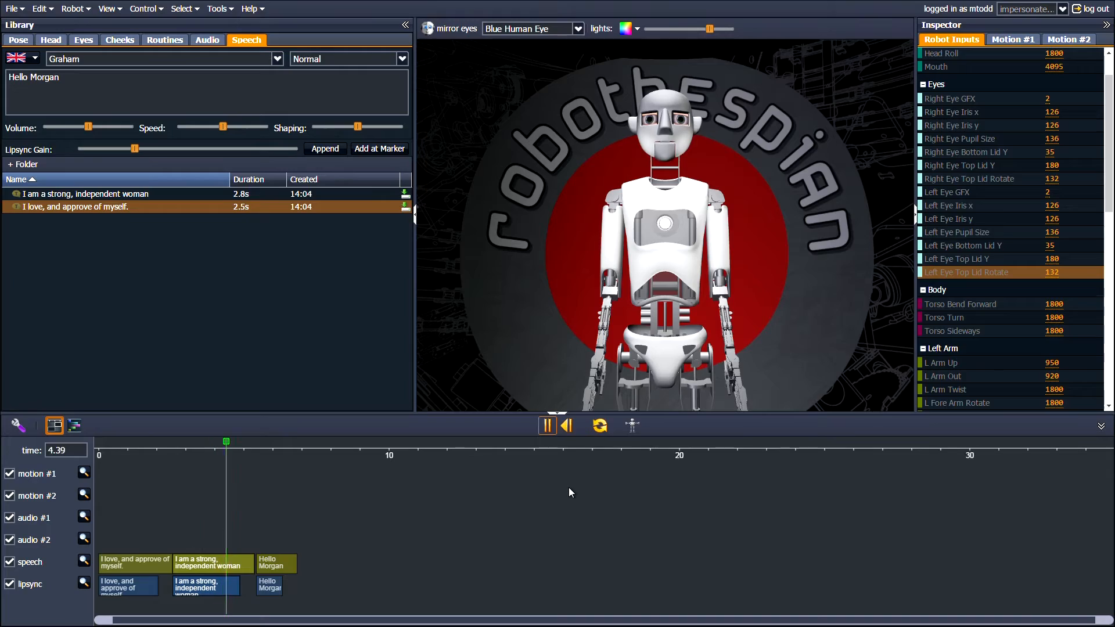
{"action": "left_click", "coordinate": [547, 424]}
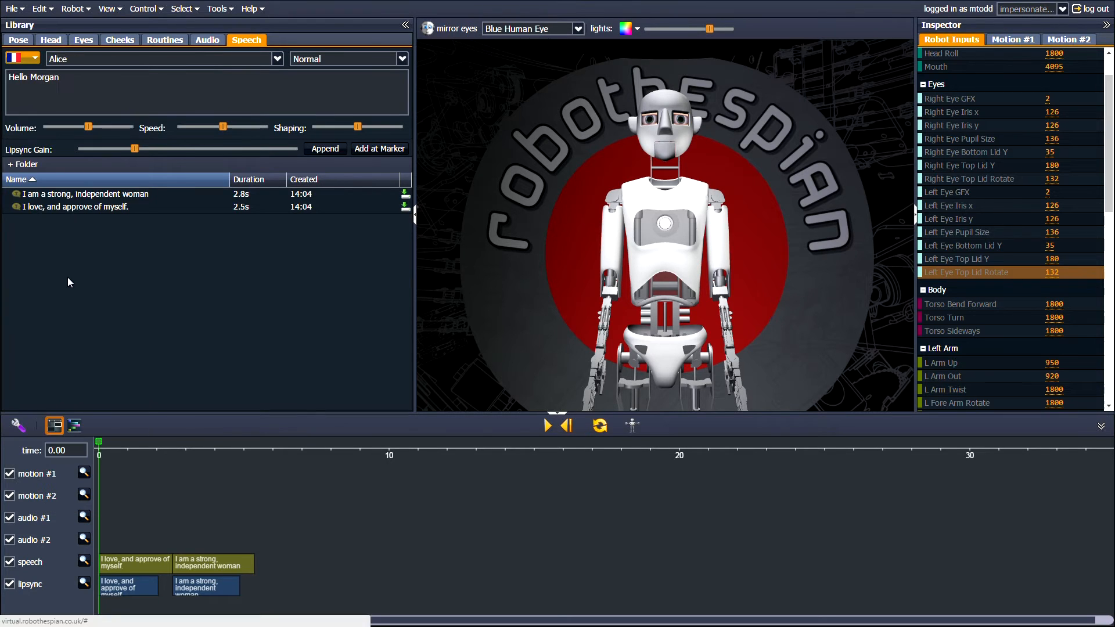
{"action": "double_click", "coordinate": [20, 77]}
{"action": "type", "text": "Bonjour"}
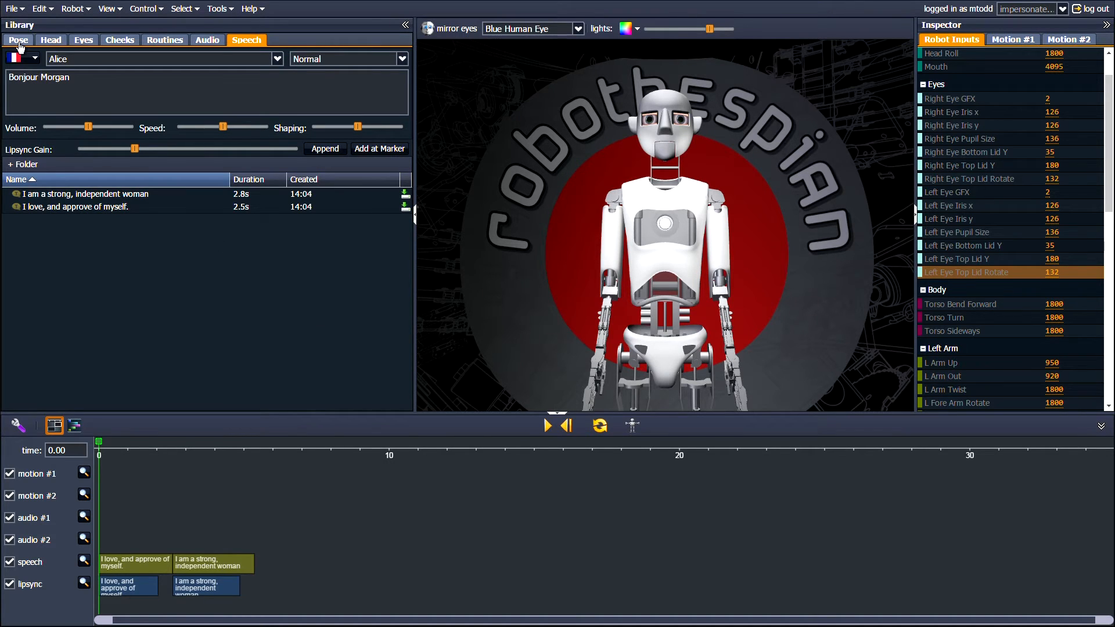
Copy the strong, independent woman speech and lip-sync clips and paste duplicates later on the timeline
{"action": "left_click", "coordinate": [19, 39]}
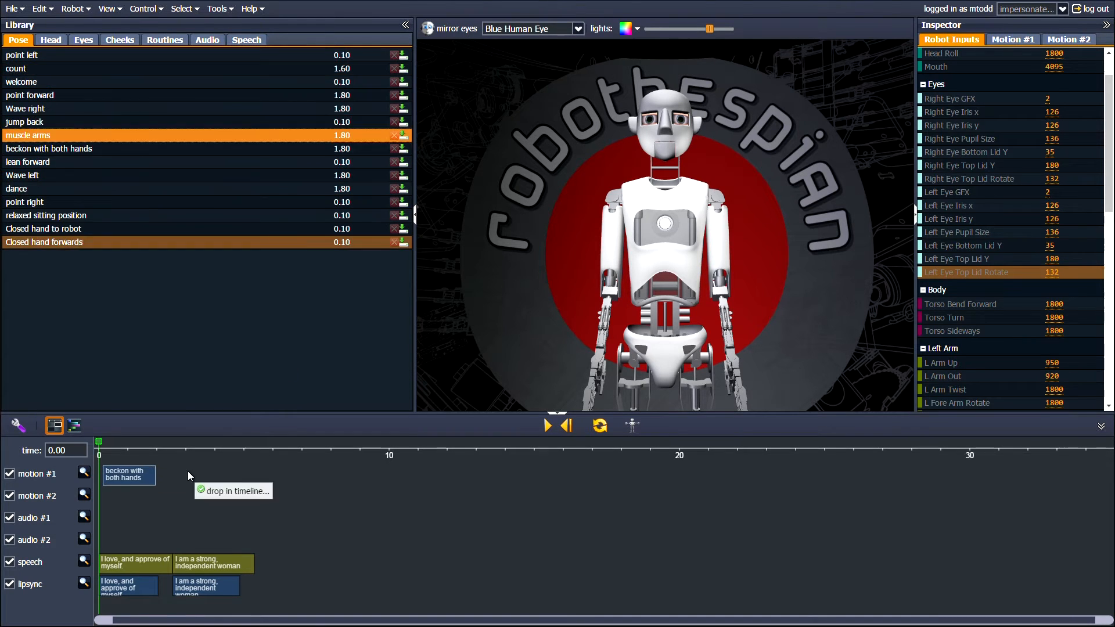
{"action": "left_click", "coordinate": [83, 40]}
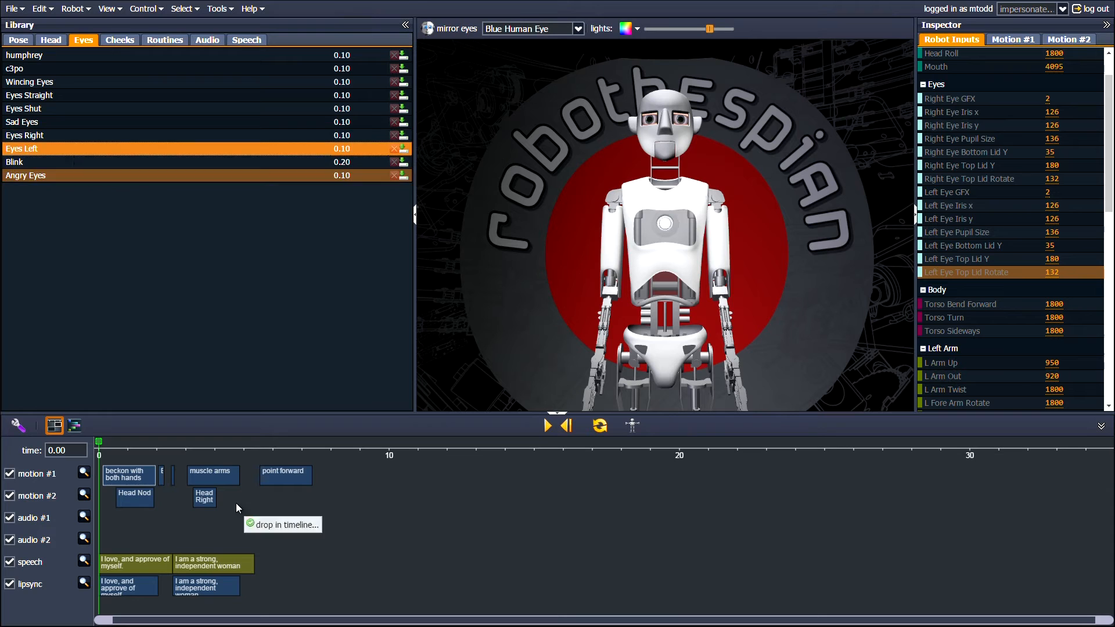
{"action": "left_click", "coordinate": [141, 95]}
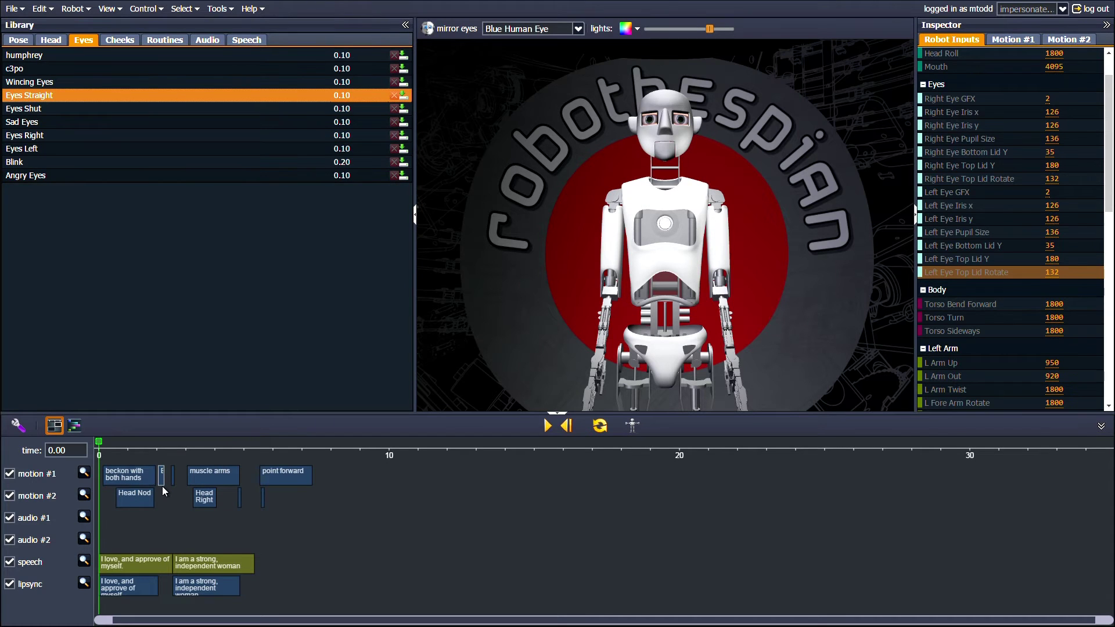
{"action": "key", "text": "ctrl+c"}
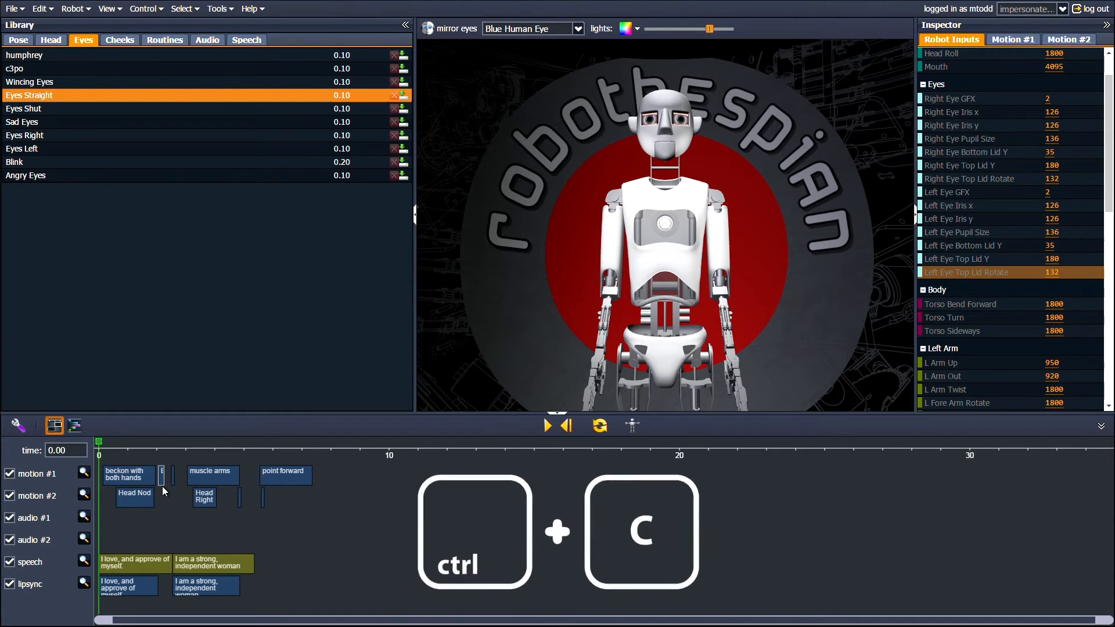
{"action": "key", "text": "ctrl+v"}
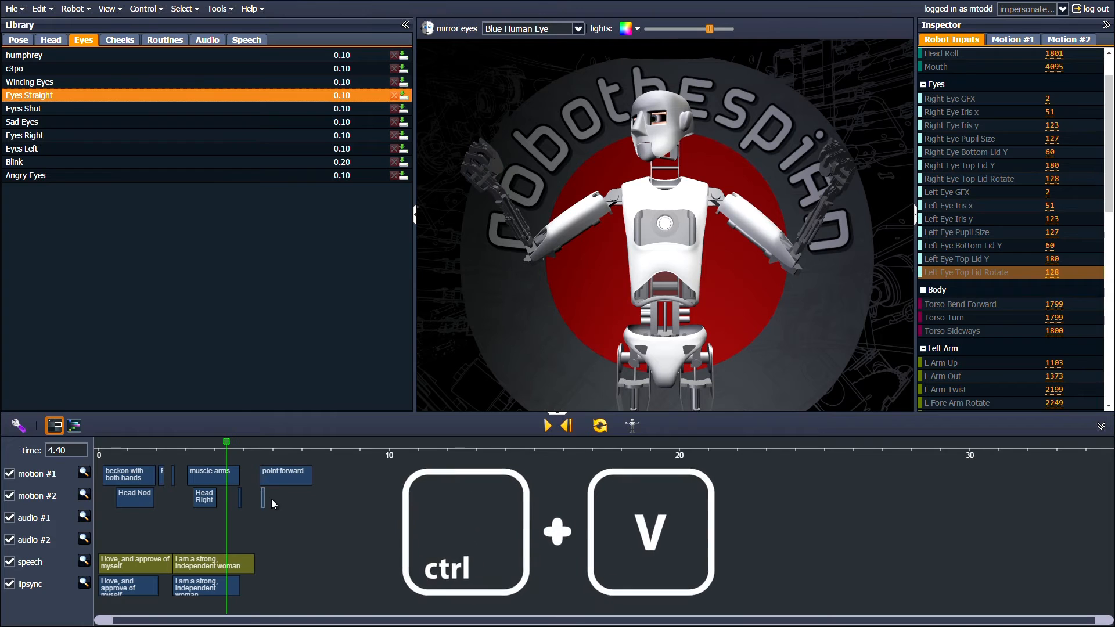
{"action": "key", "text": "ctrl+v"}
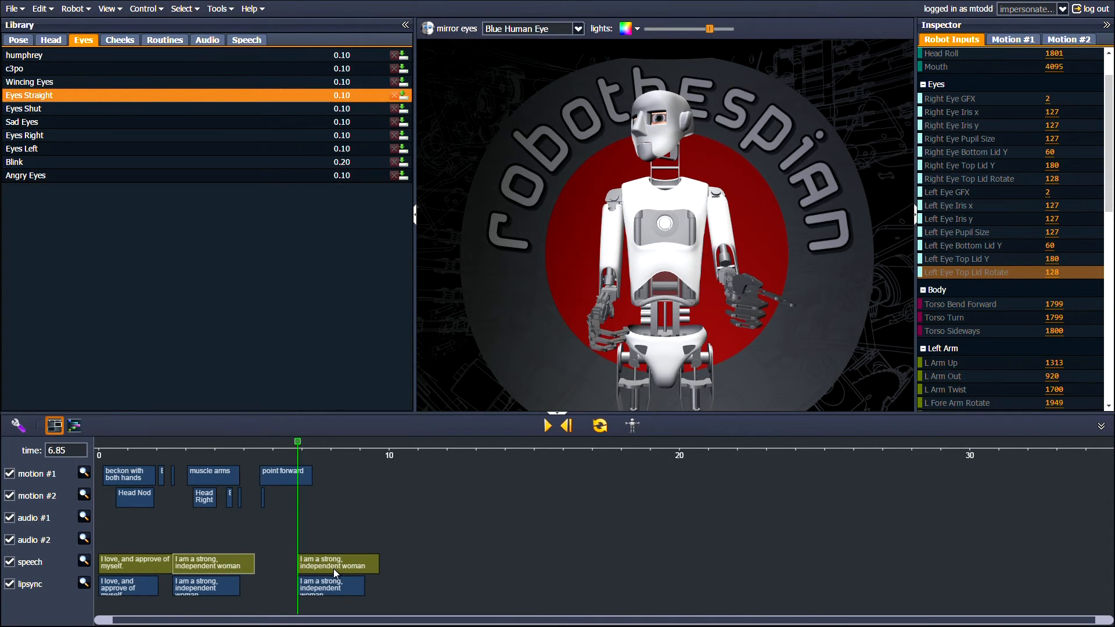
Undo, redo and undo the pasted duplicate, leaving only the two original speech lines
{"action": "left_click", "coordinate": [19, 39]}
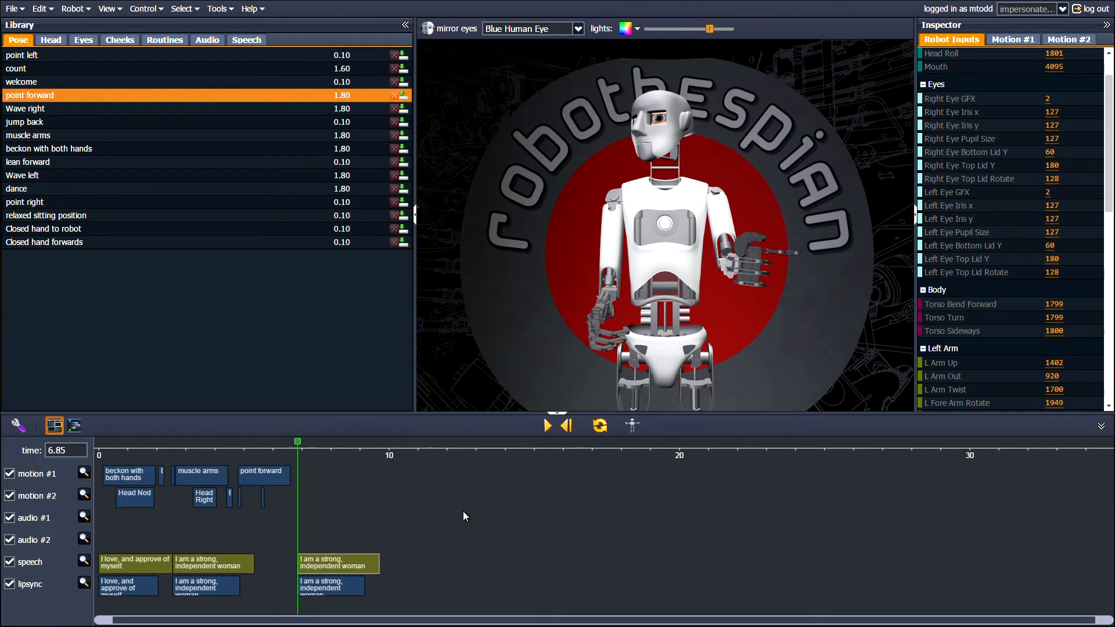
{"action": "key", "text": "ctrl+z"}
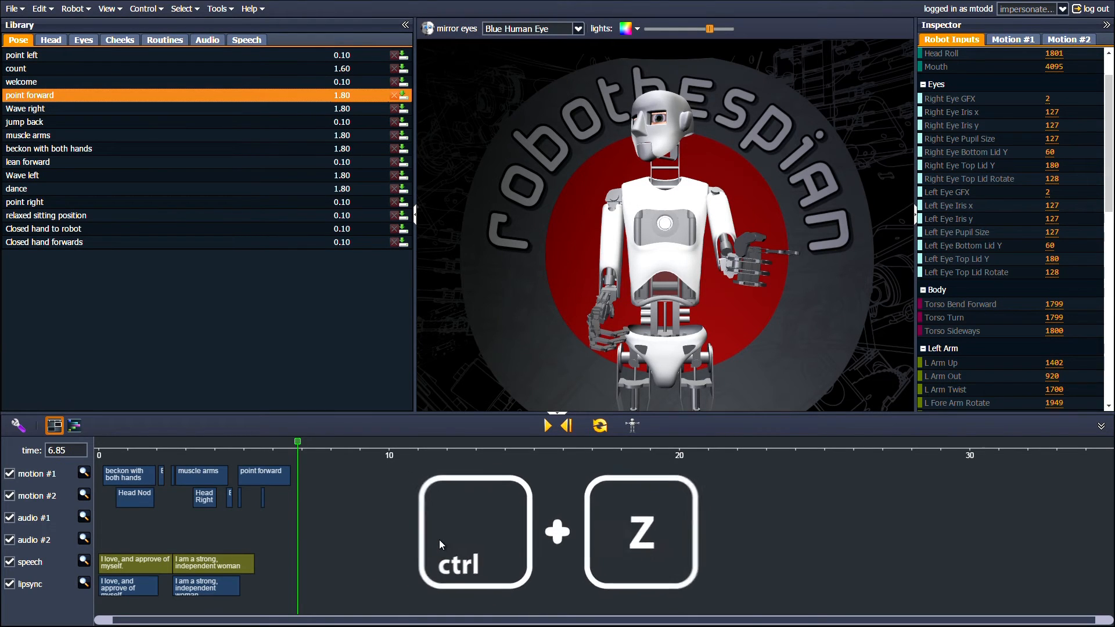
{"action": "key", "text": "ctrl+y"}
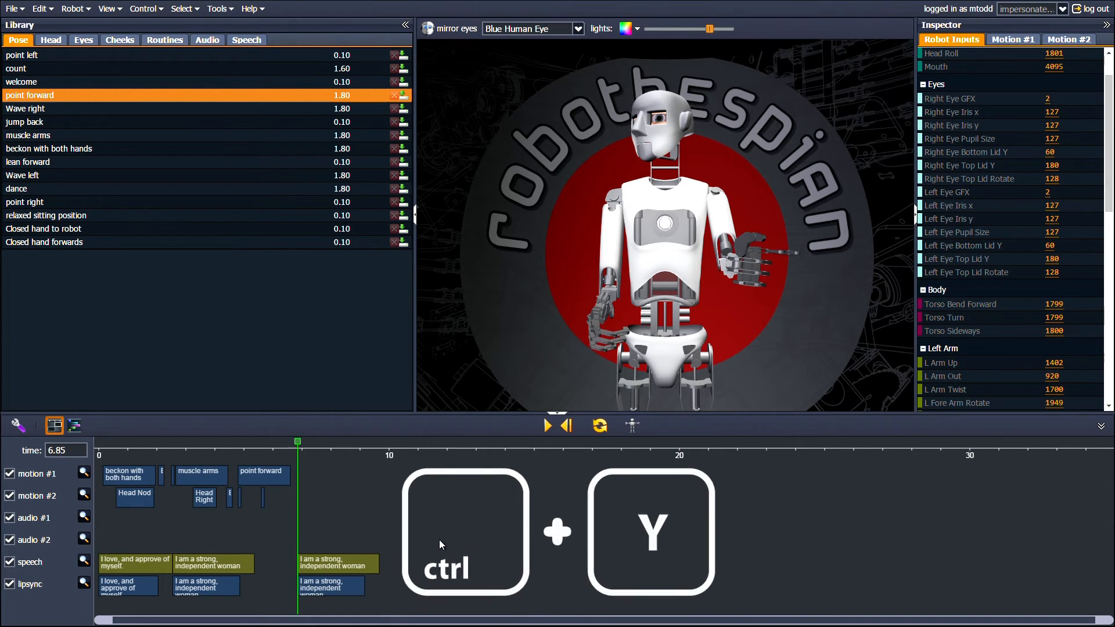
{"action": "key", "text": "ctrl+y"}
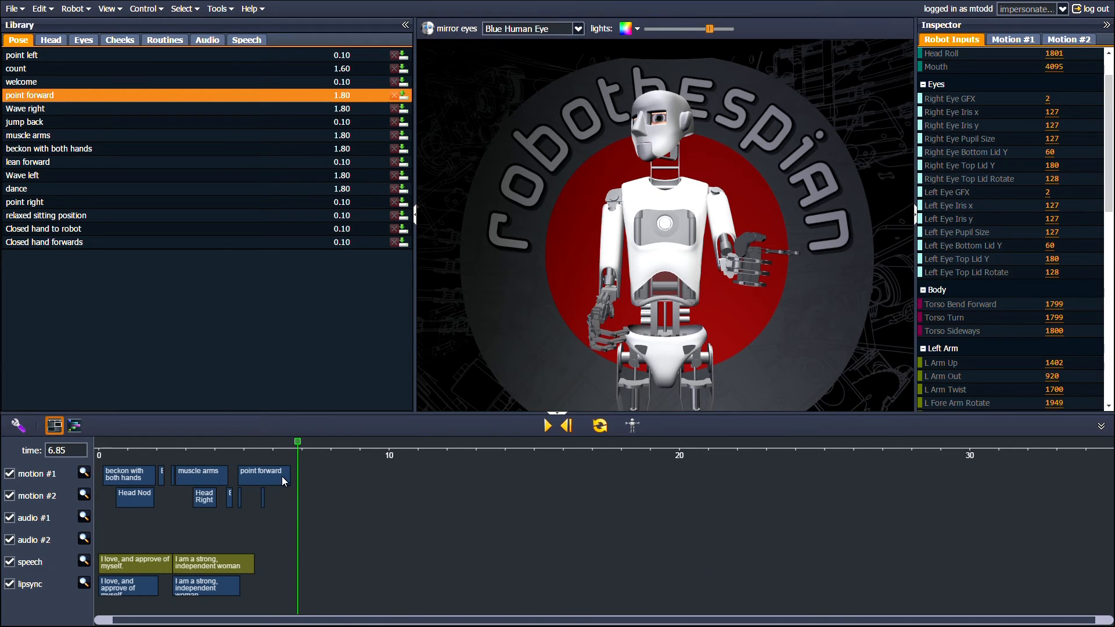
Save the sequence as a new file named "morgans awesome sequence"
{"action": "left_click", "coordinate": [75, 425]}
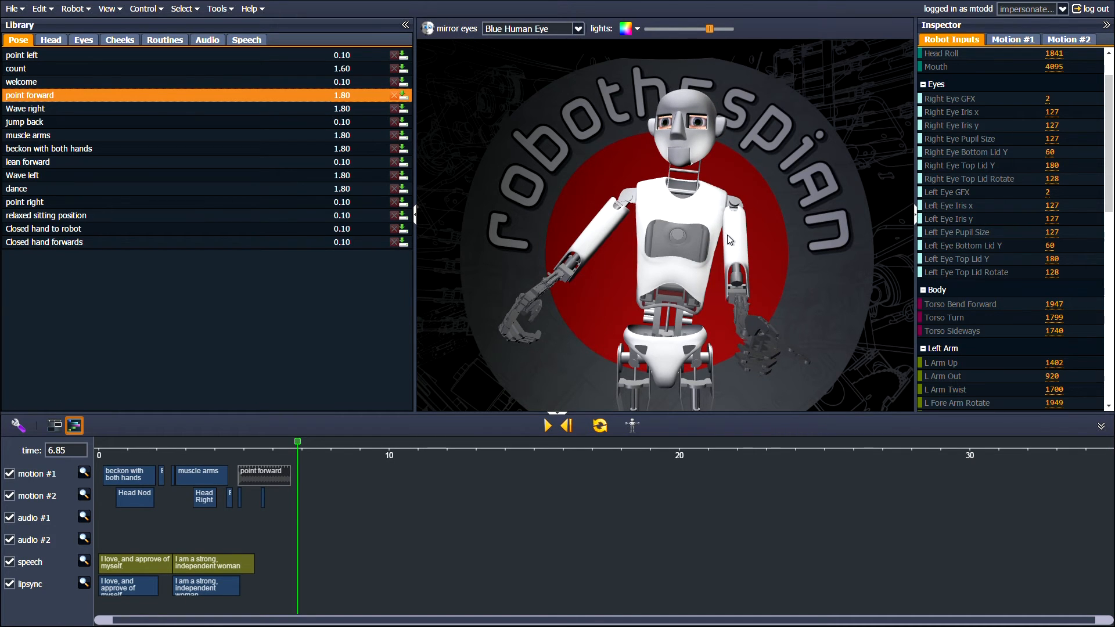
{"action": "mouse_move", "coordinate": [673, 298]}
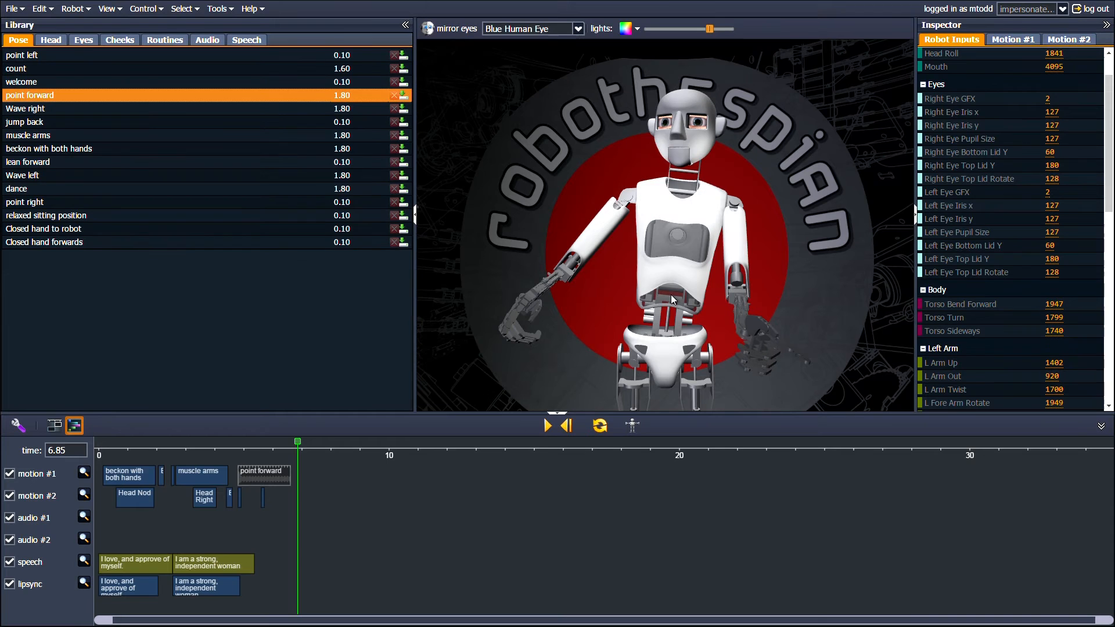
{"action": "key", "text": "ctrl+s"}
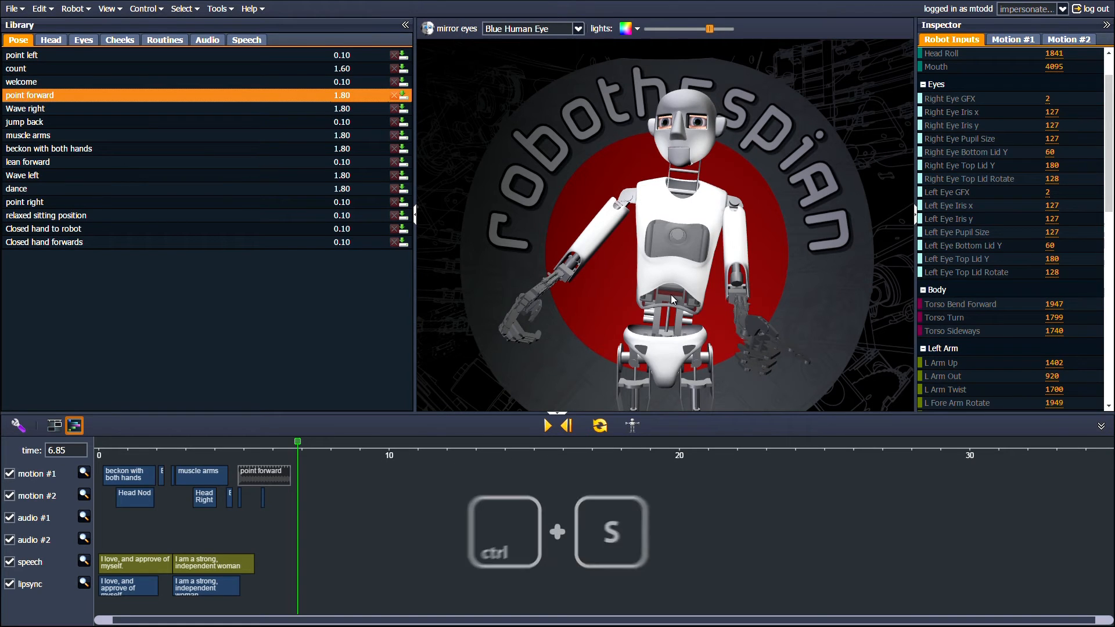
{"action": "left_click", "coordinate": [13, 8]}
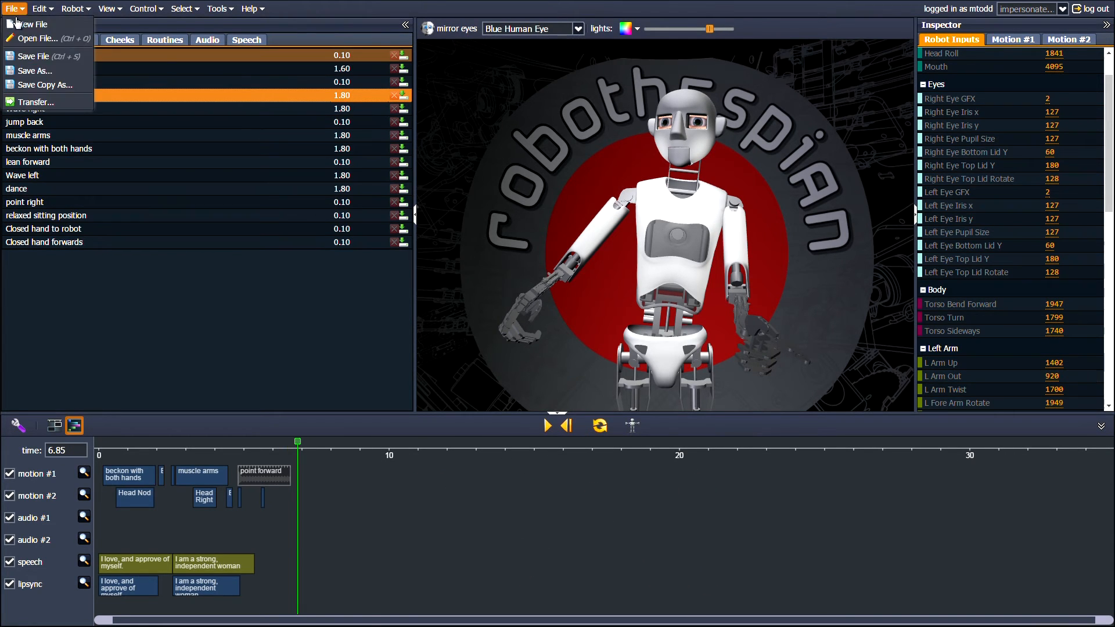
{"action": "left_click", "coordinate": [32, 56]}
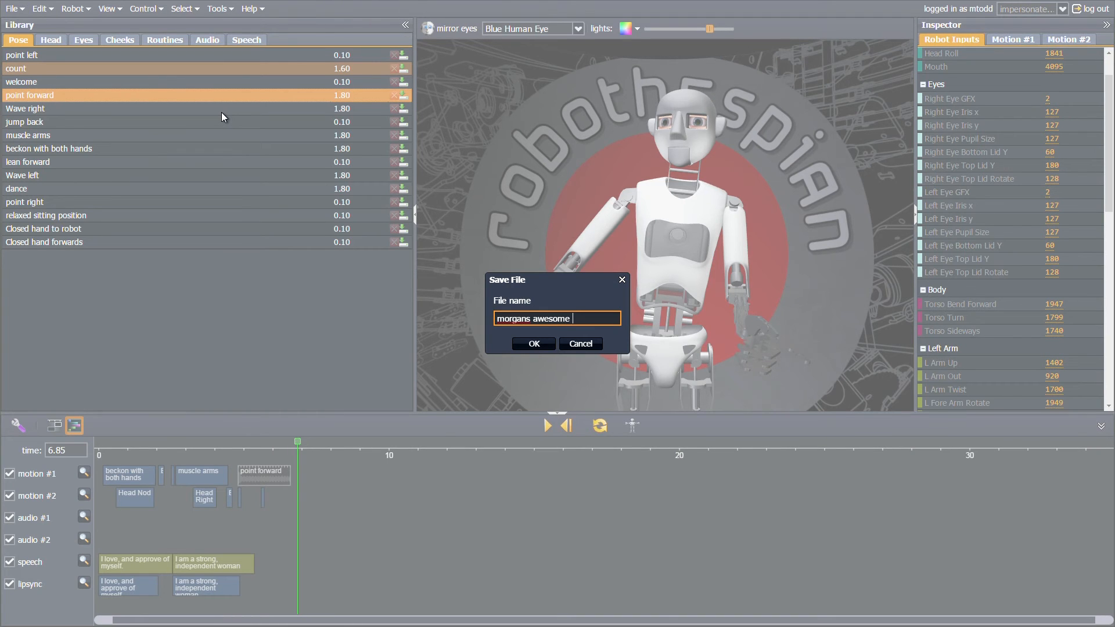
{"action": "left_click", "coordinate": [532, 343]}
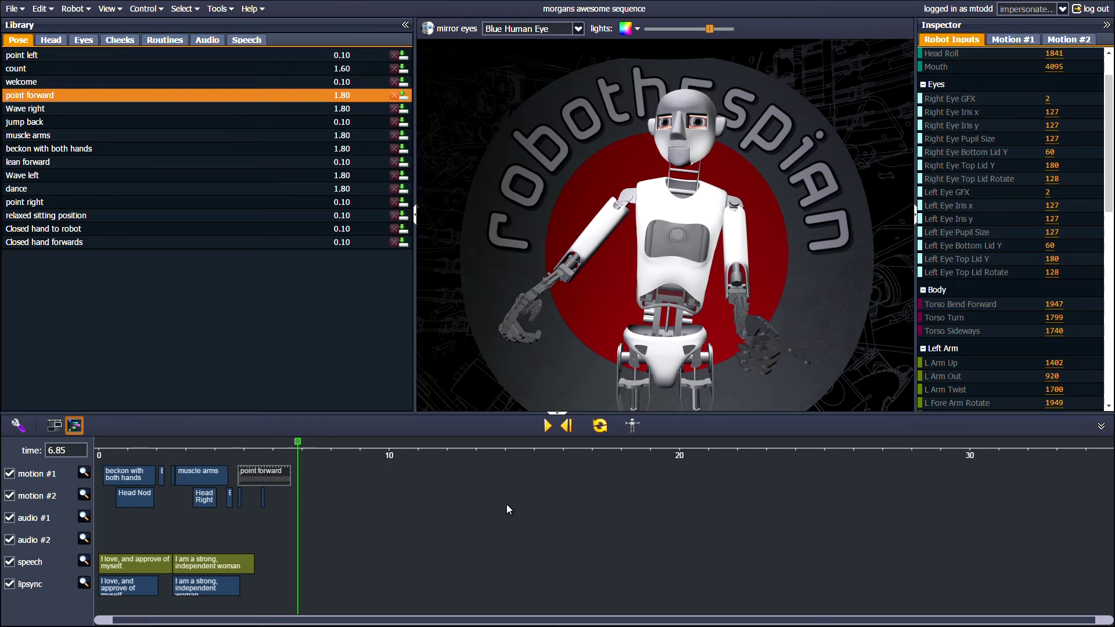
{"action": "mouse_move", "coordinate": [88, 67]}
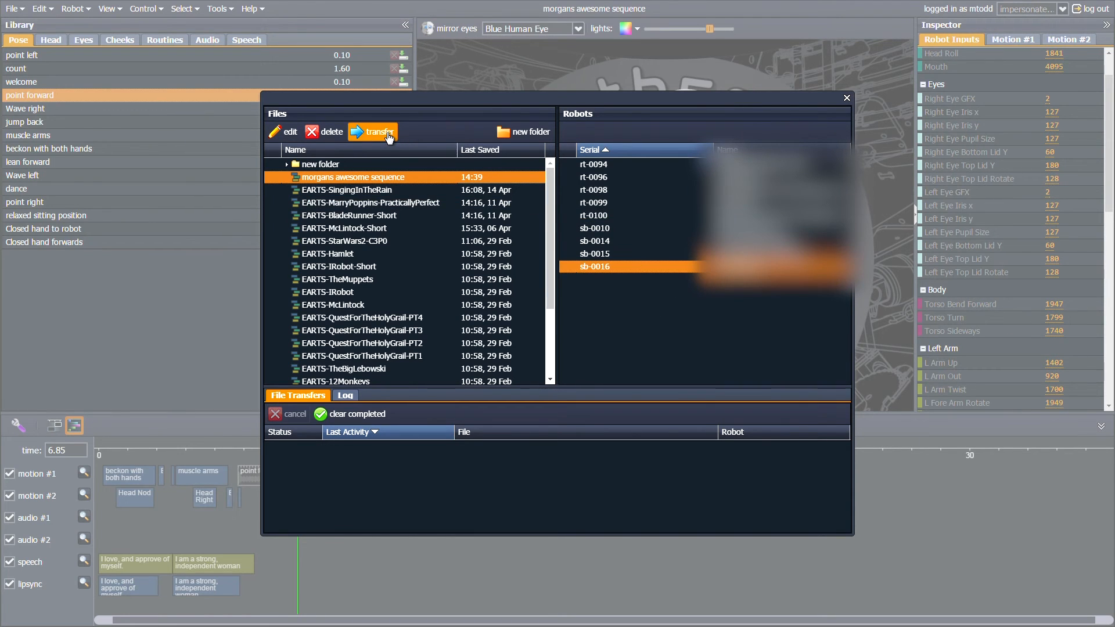
Transfer the saved sequence to several shift-selected robot serials and close the transfer window
{"action": "left_click", "coordinate": [594, 215]}
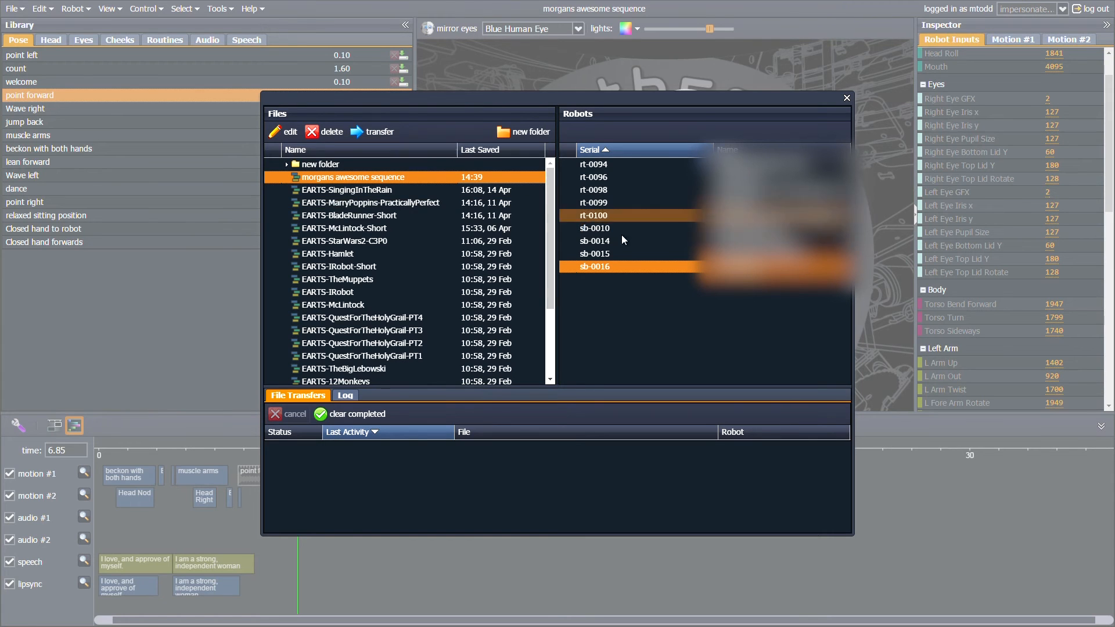
{"action": "left_click", "coordinate": [593, 227]}
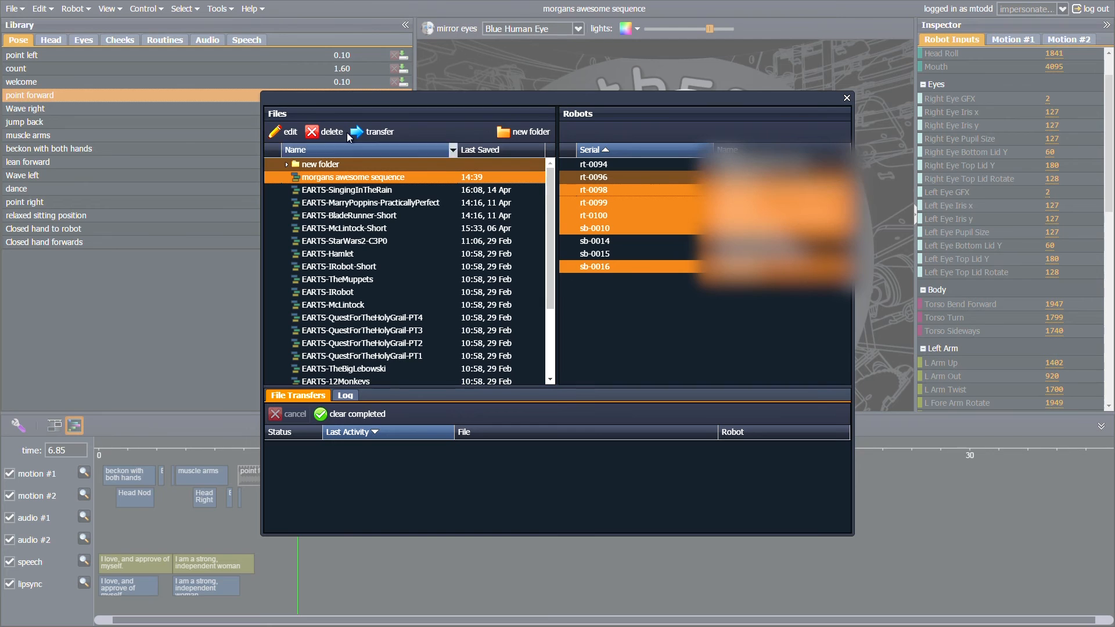
{"action": "left_click", "coordinate": [846, 98]}
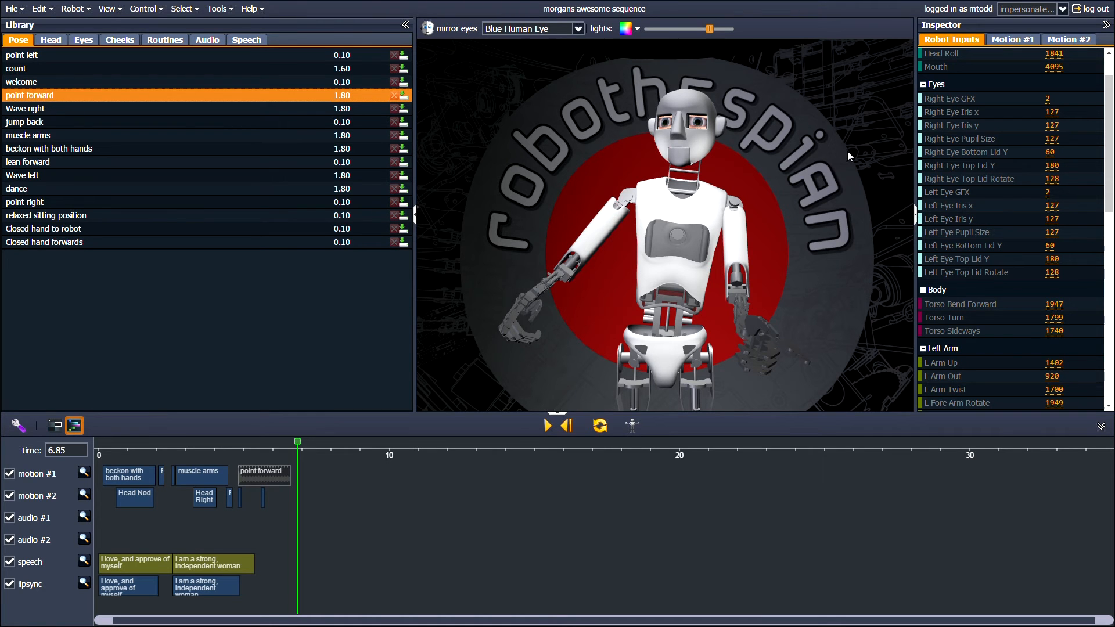